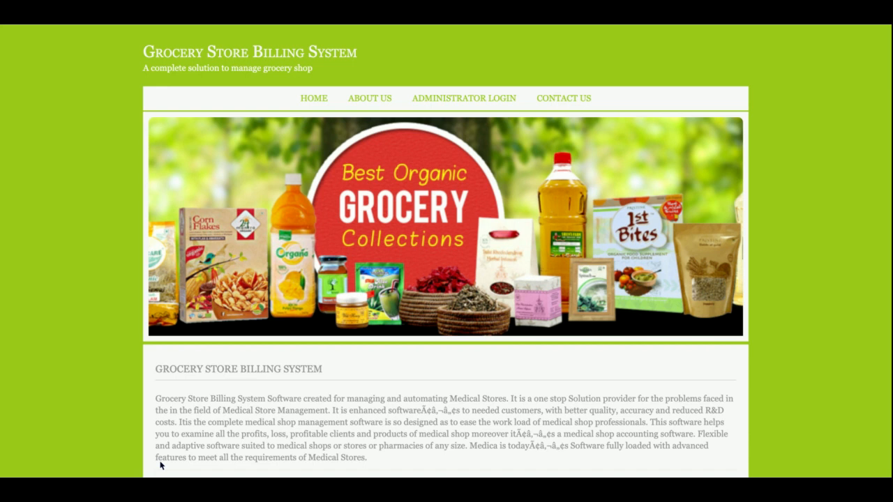
Browse the About Us and Administrator Login pages, ending on the empty Contact Us form.
scroll("down", 3)
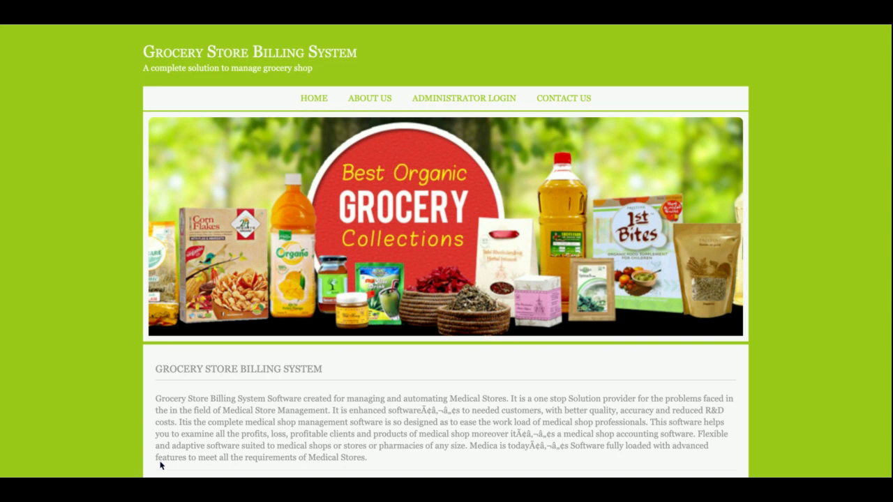
scroll("down", 3)
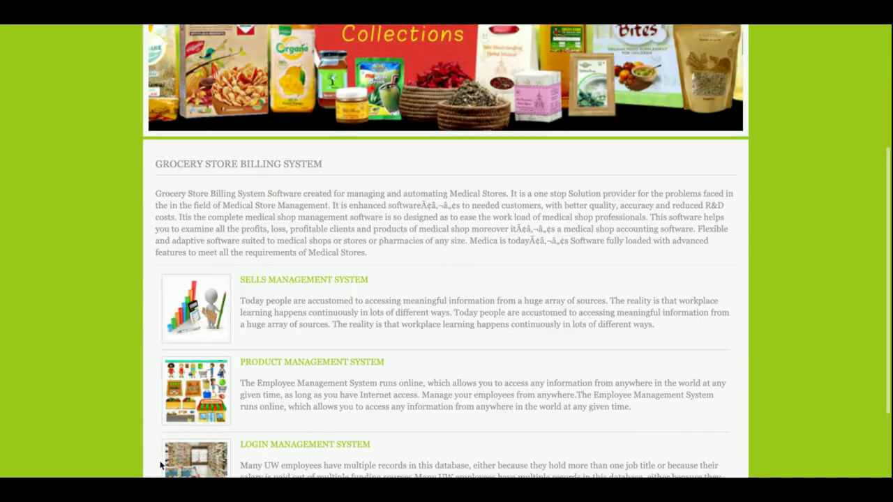
scroll("up", 3)
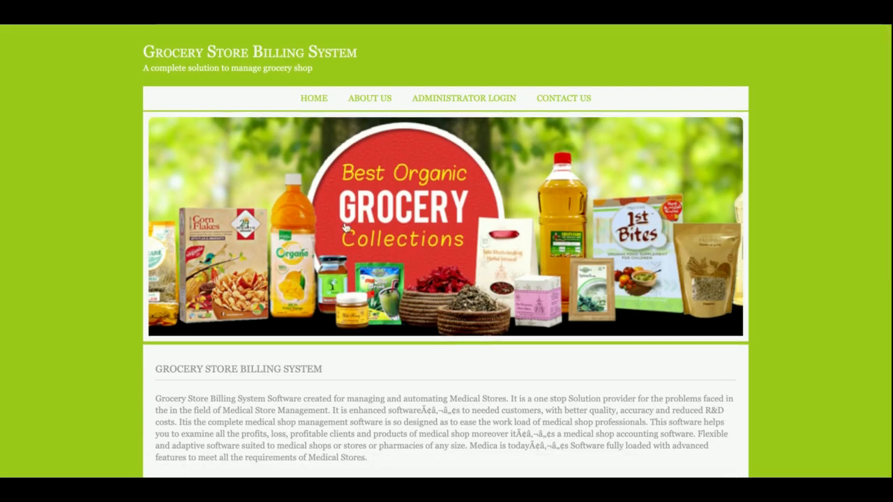
left_click(369, 97)
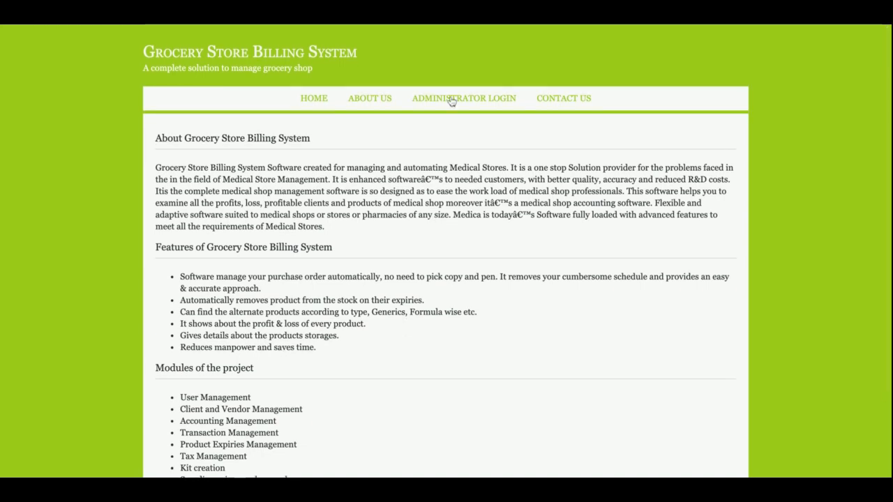
left_click(463, 98)
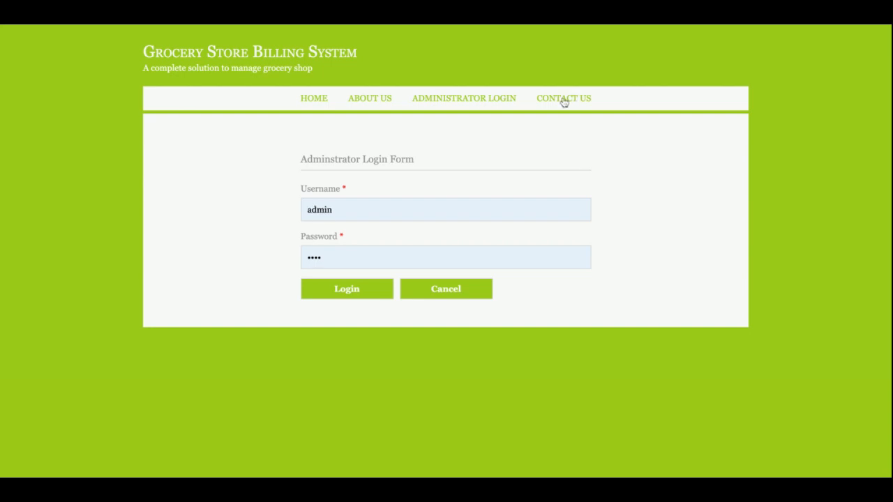
left_click(563, 98)
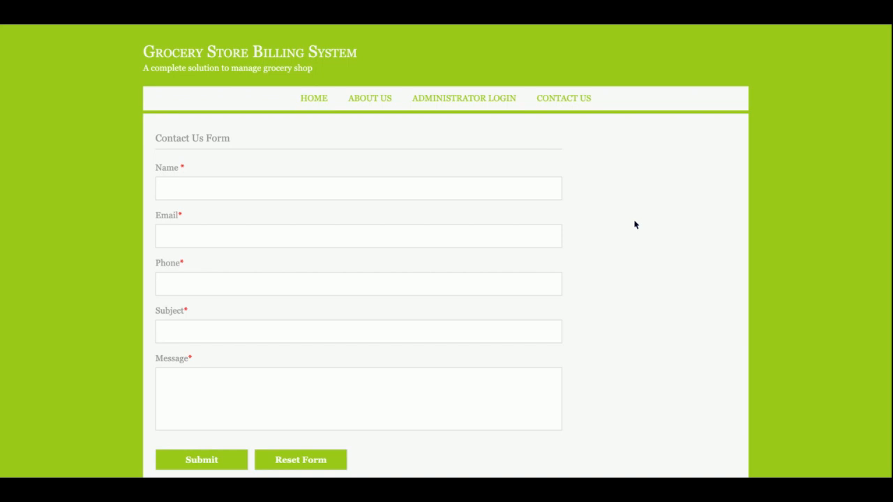
mouse_move(478, 105)
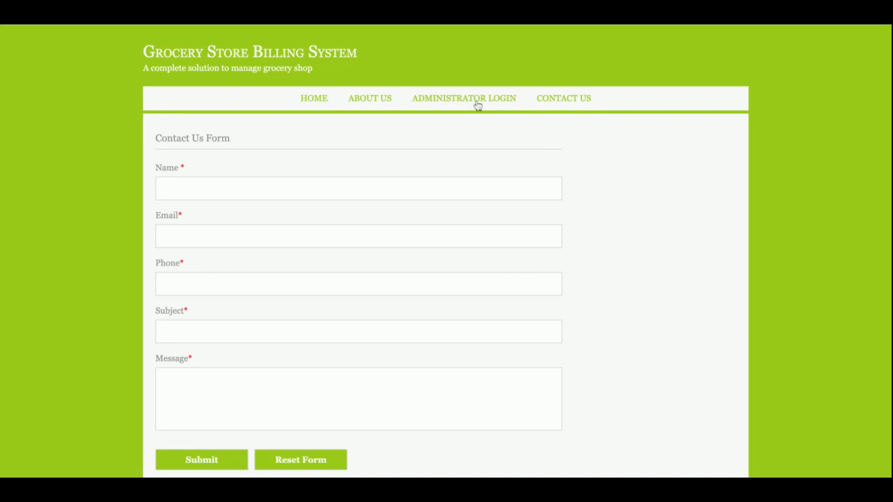
Log in as admin, then preview the empty Add Product and Add Sells forms.
left_click(463, 98)
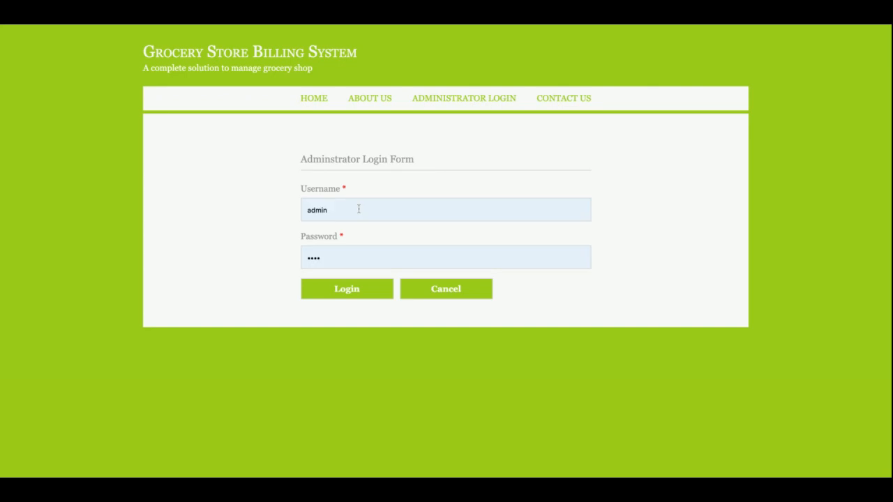
mouse_move(344, 276)
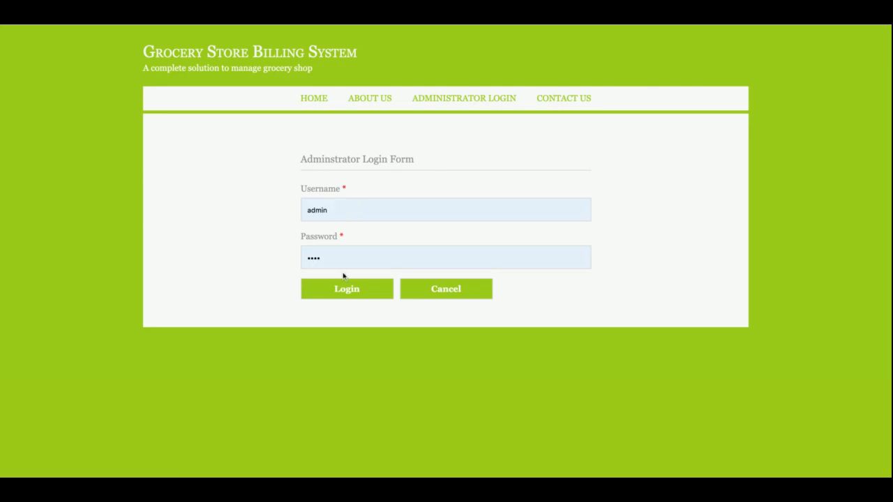
left_click(347, 289)
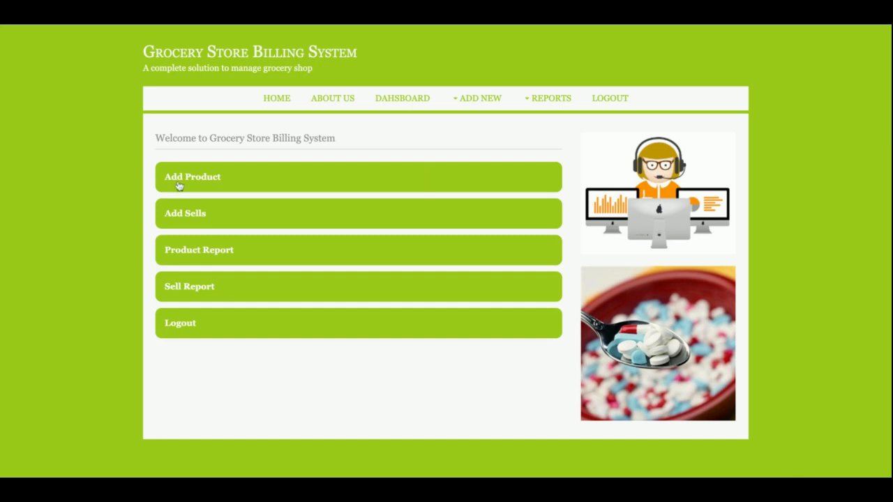
left_click(192, 176)
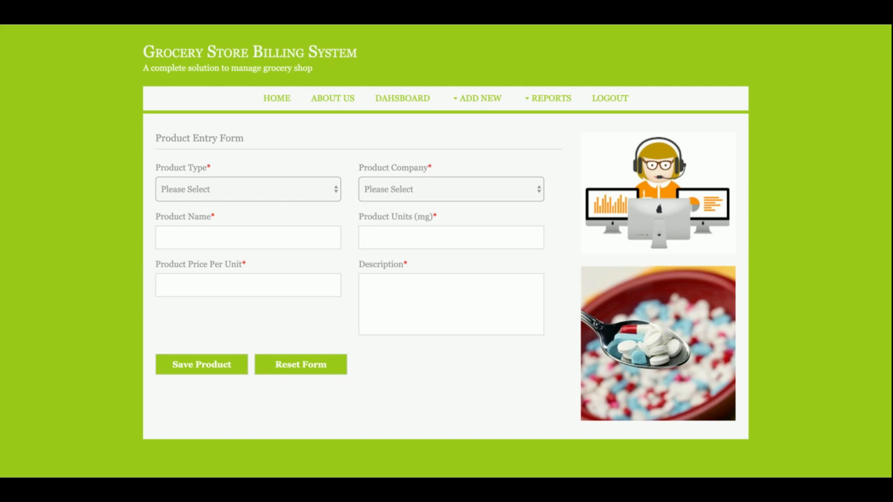
mouse_move(403, 105)
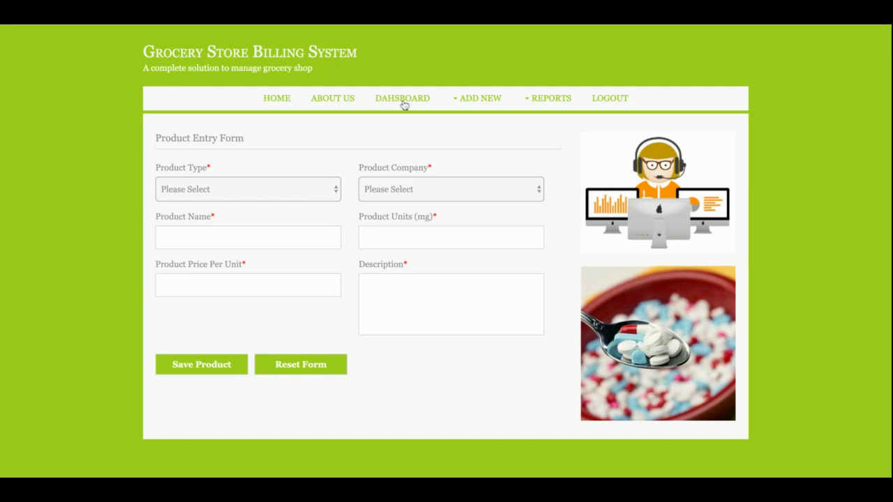
left_click(402, 98)
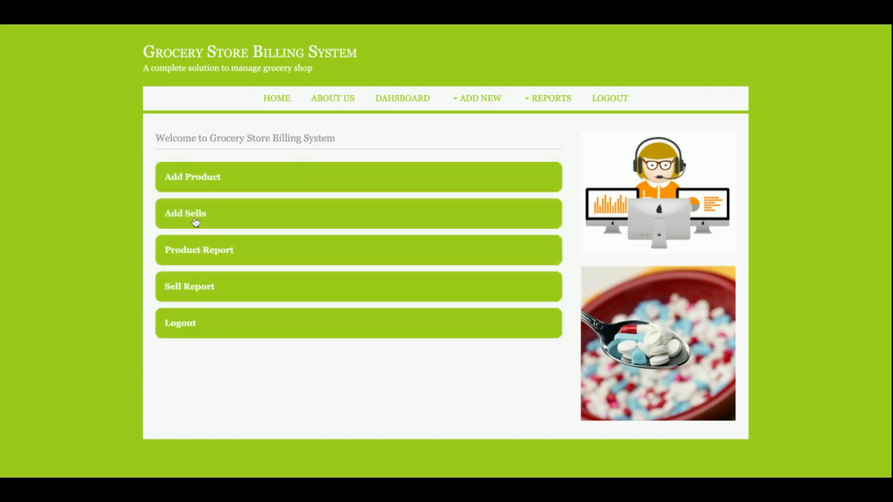
left_click(185, 213)
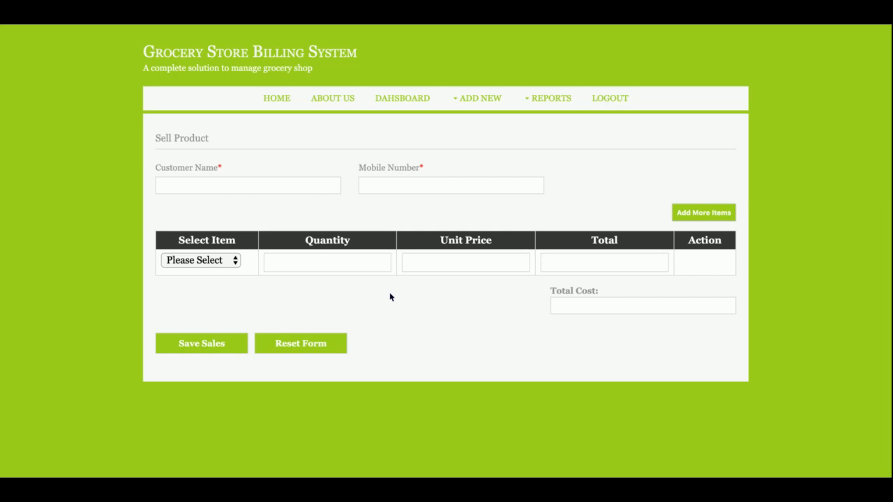
mouse_move(401, 101)
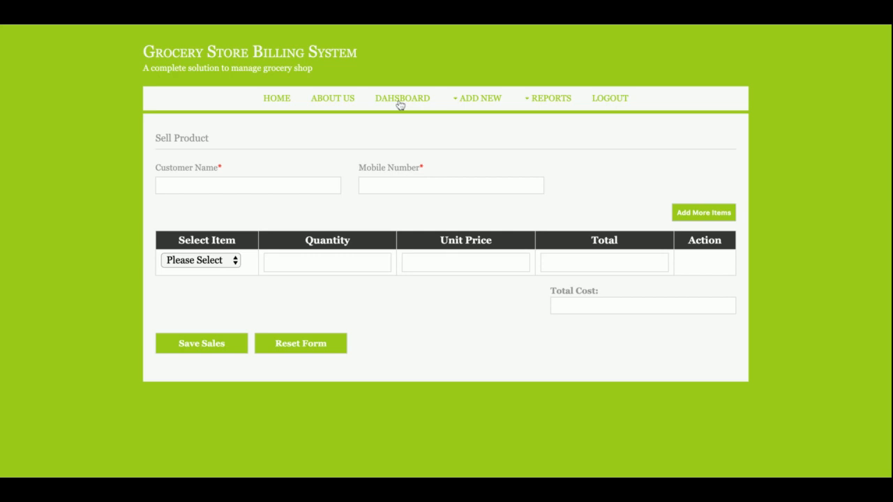
left_click(402, 98)
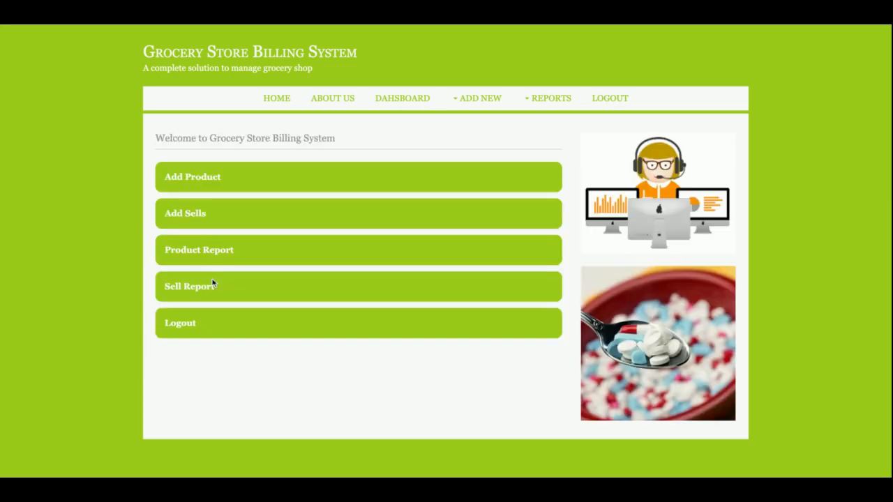
Edit and save the Biscuits product from the product report, getting 'Product Updated Successfully'.
left_click(198, 250)
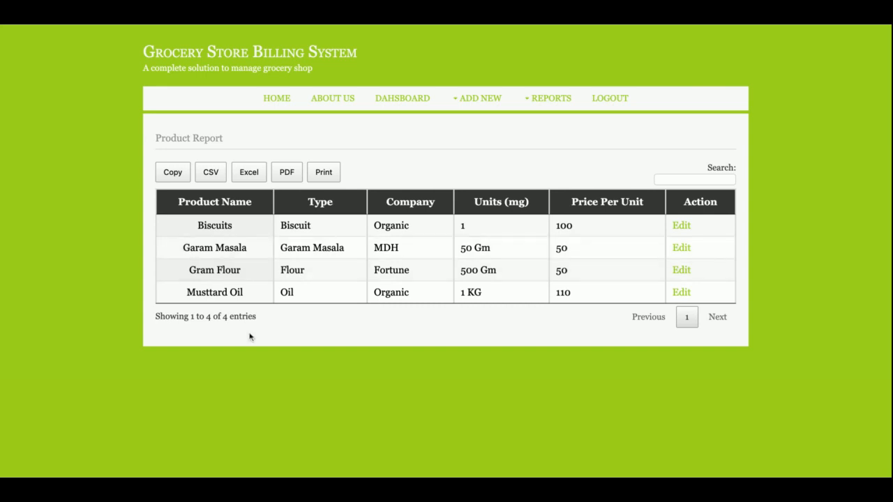
mouse_move(682, 225)
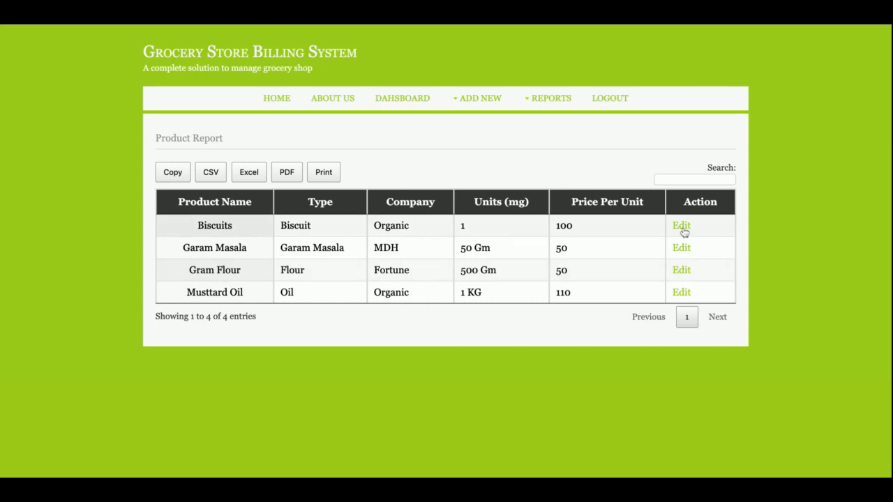
left_click(681, 225)
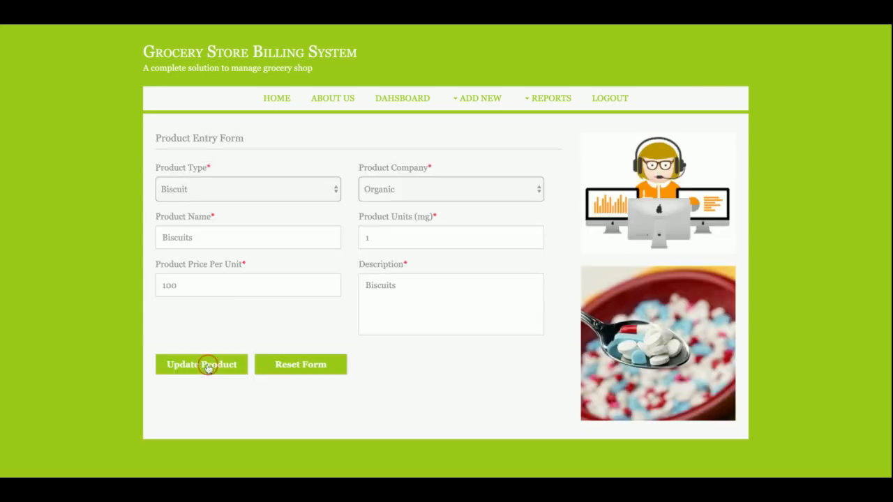
left_click(201, 364)
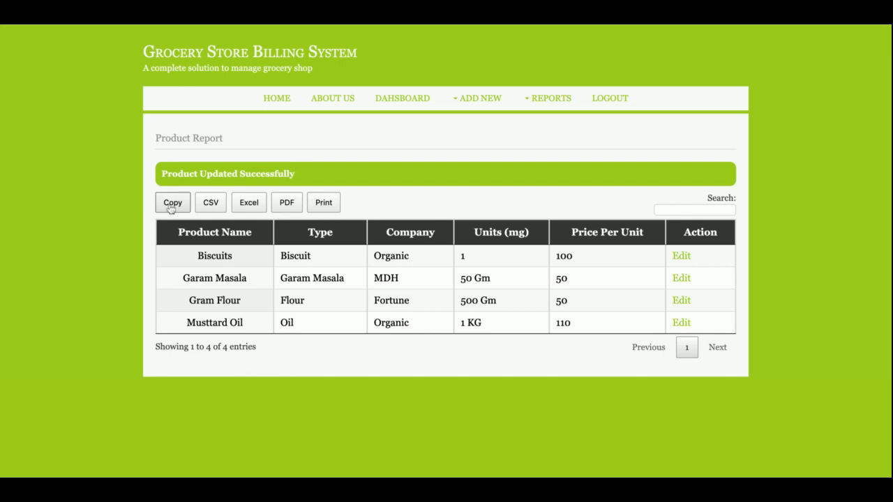
mouse_move(373, 215)
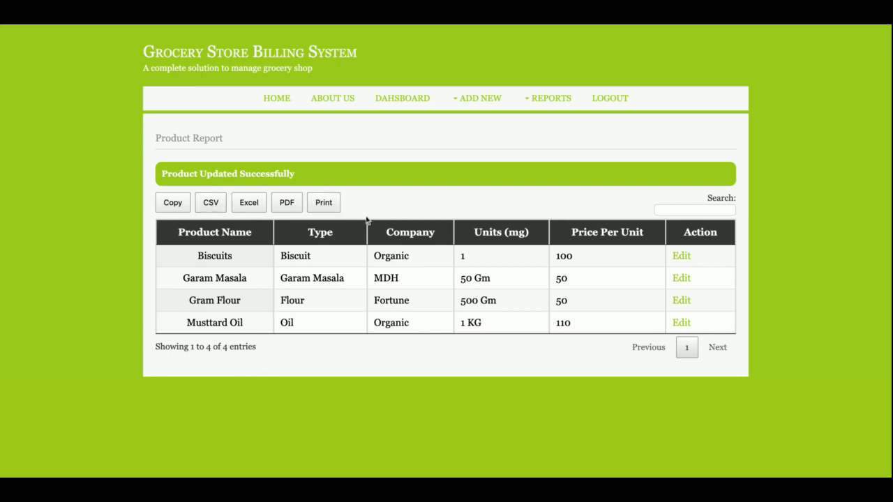
mouse_move(452, 213)
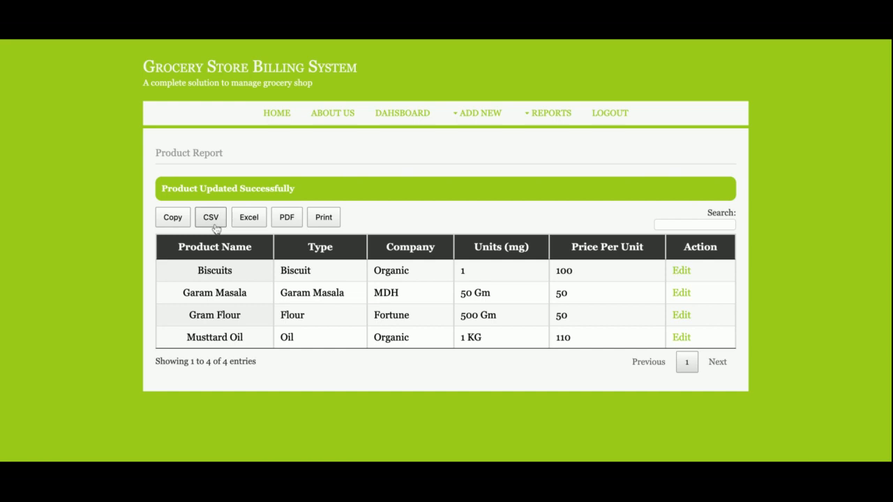
mouse_move(645, 256)
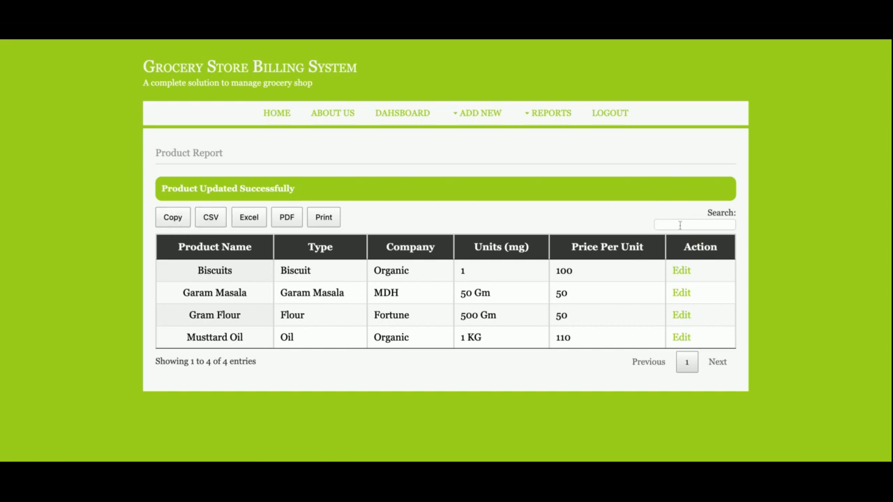
type("gara")
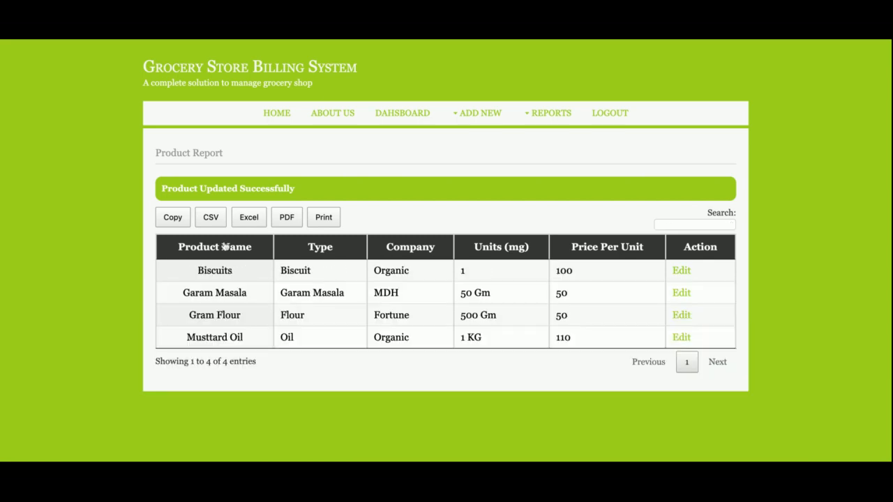
mouse_move(730, 377)
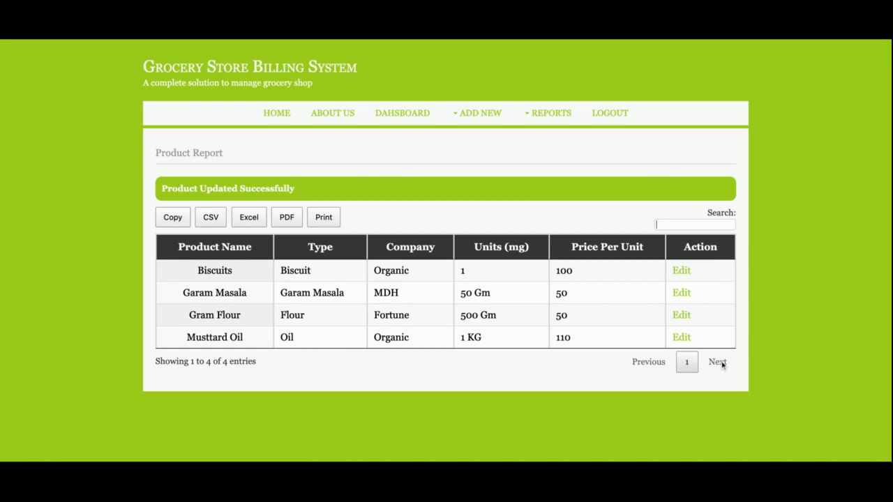
mouse_move(335, 401)
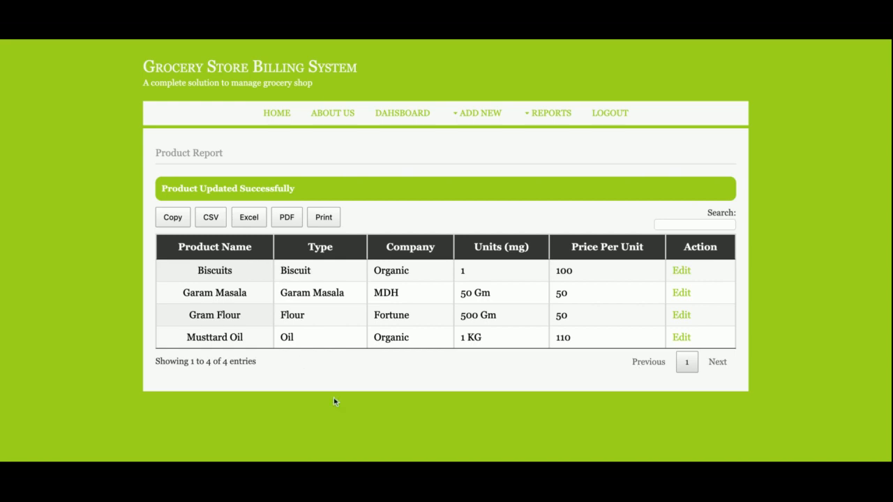
mouse_move(667, 377)
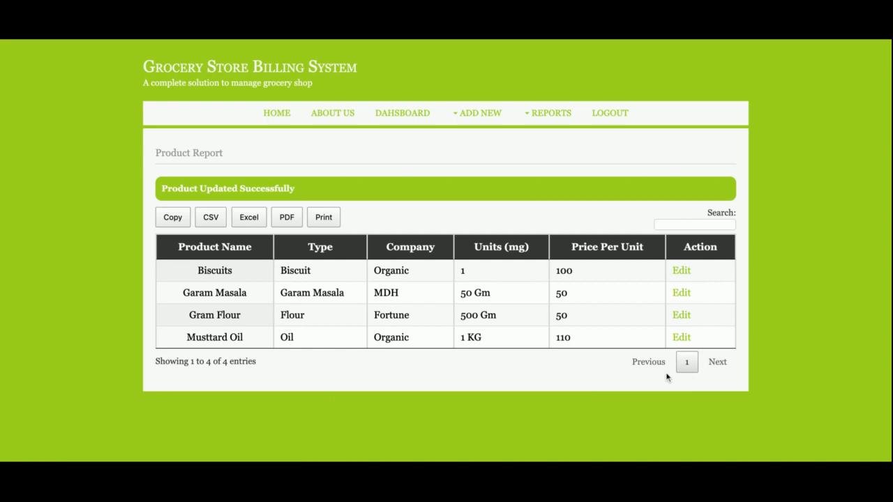
left_click(694, 224)
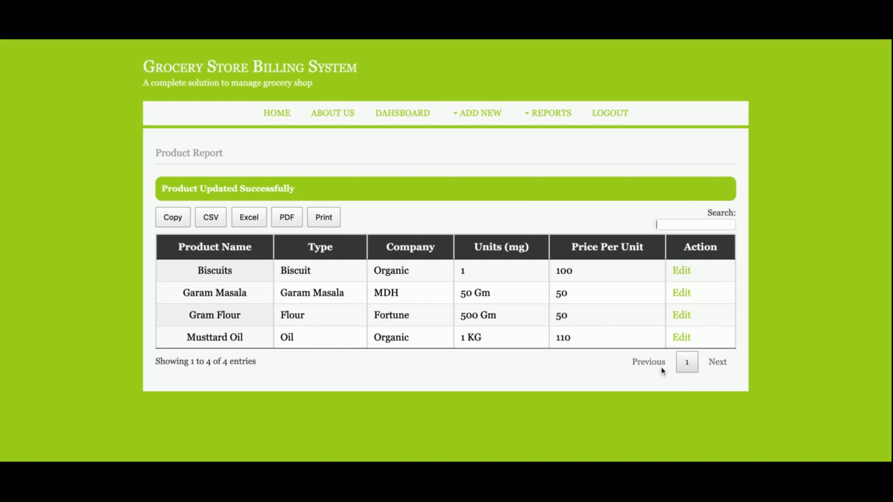
mouse_move(743, 377)
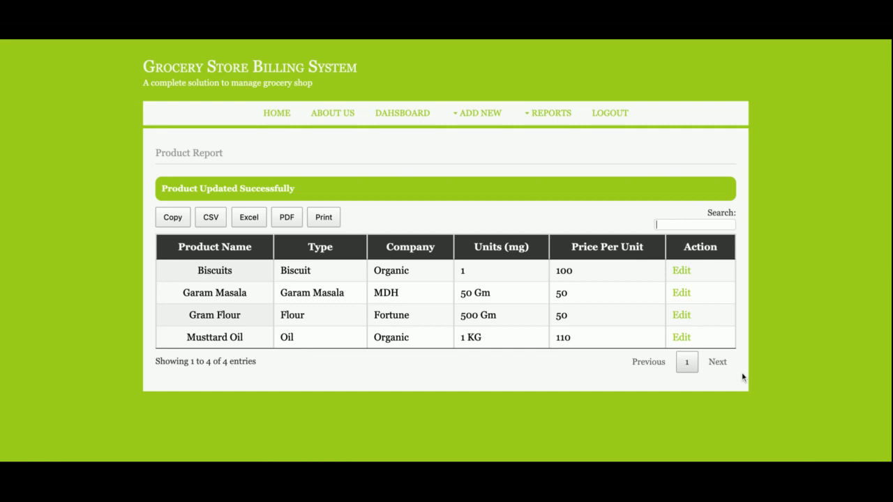
mouse_move(585, 246)
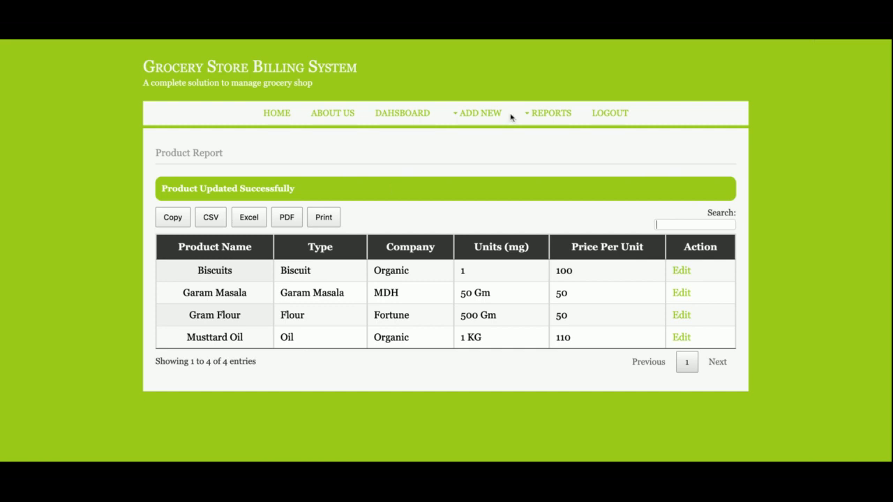
Start a new sale with contact number 98765432 and Musttard Oil, quantity 1 at 10.
left_click(479, 112)
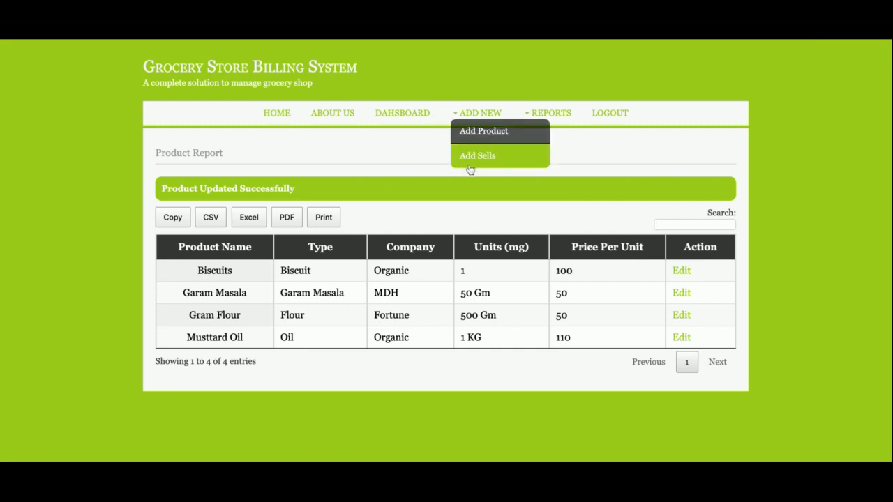
left_click(477, 155)
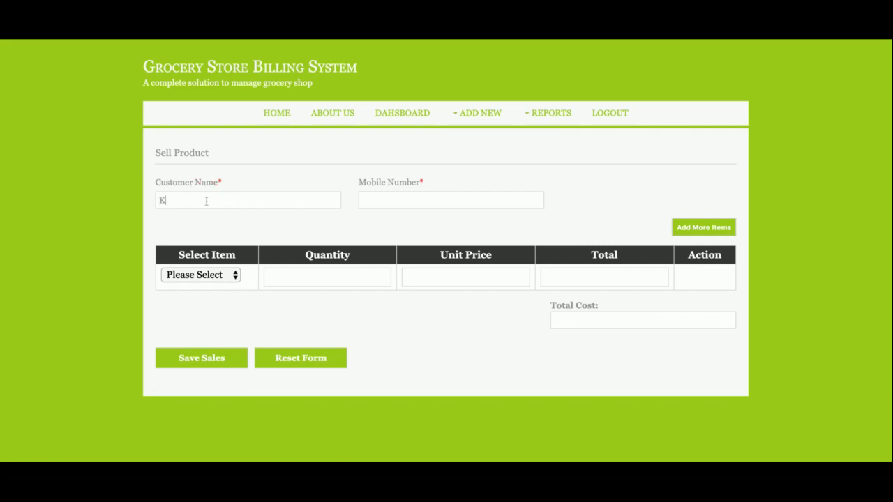
type("9")
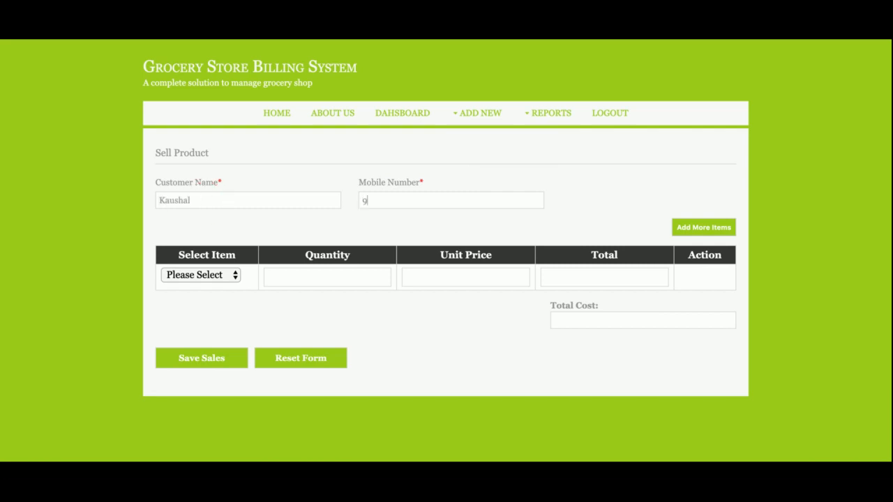
type("876543221")
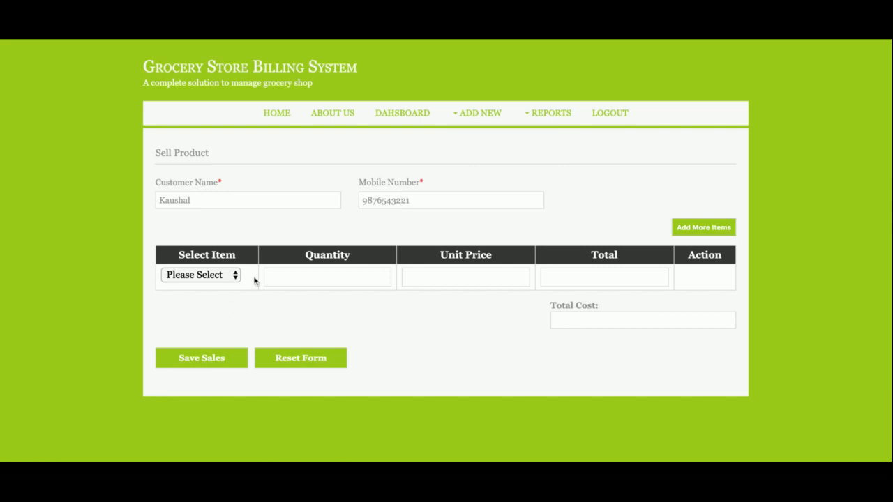
left_click(200, 274)
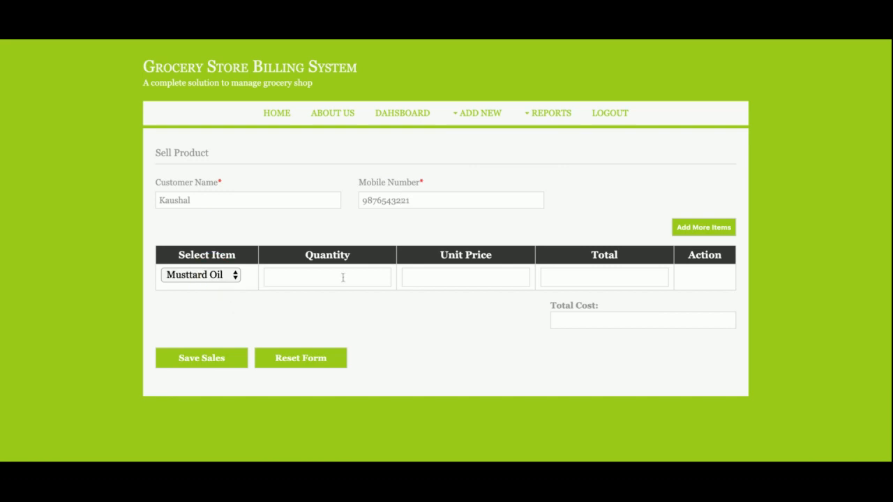
type("1")
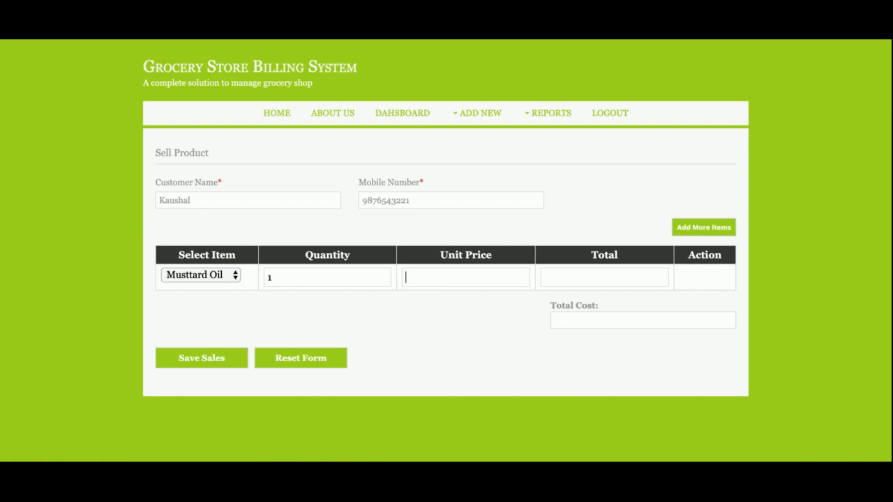
type("10")
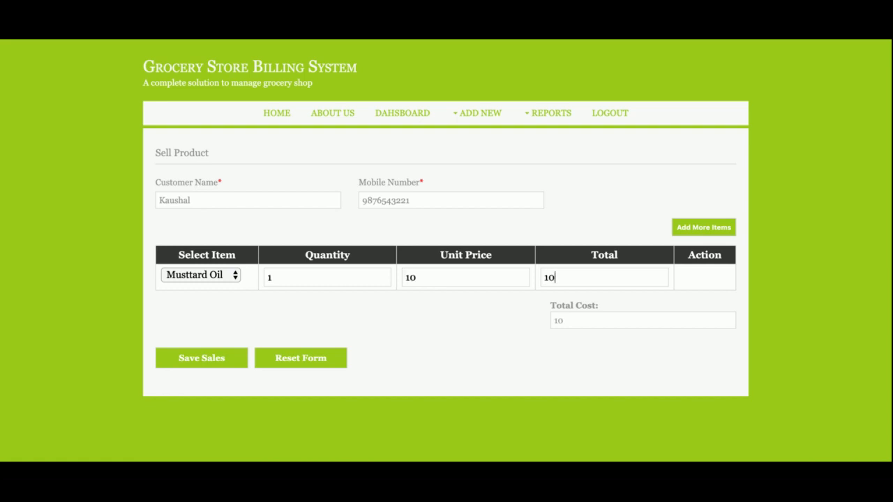
double_click(558, 320)
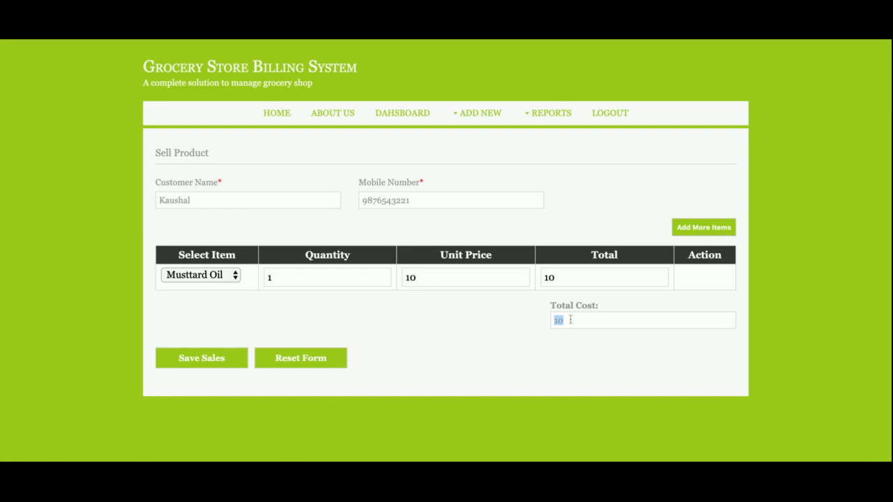
Add a second item row: Gram Flour, quantity 2, unit price 20, total 20.
left_click(703, 227)
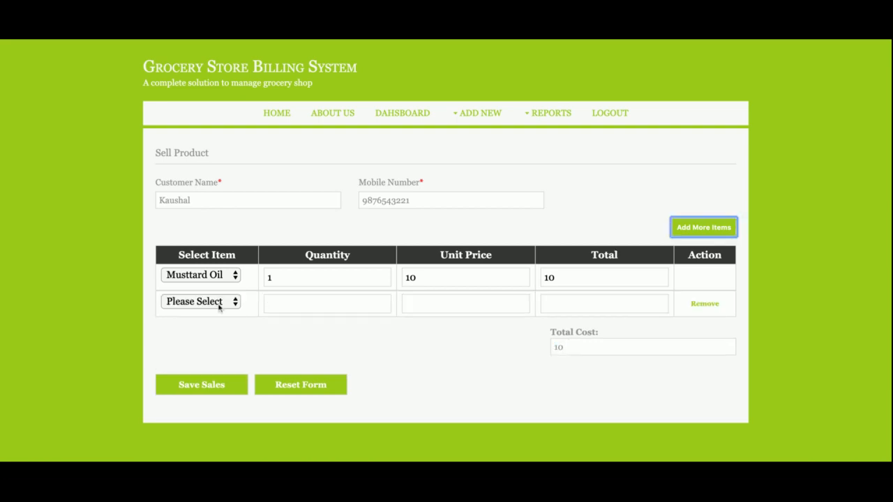
left_click(201, 302)
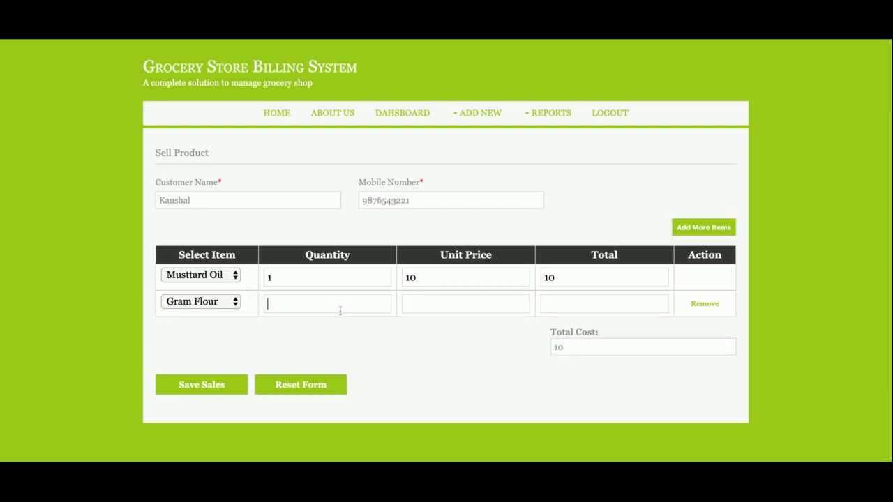
type("2")
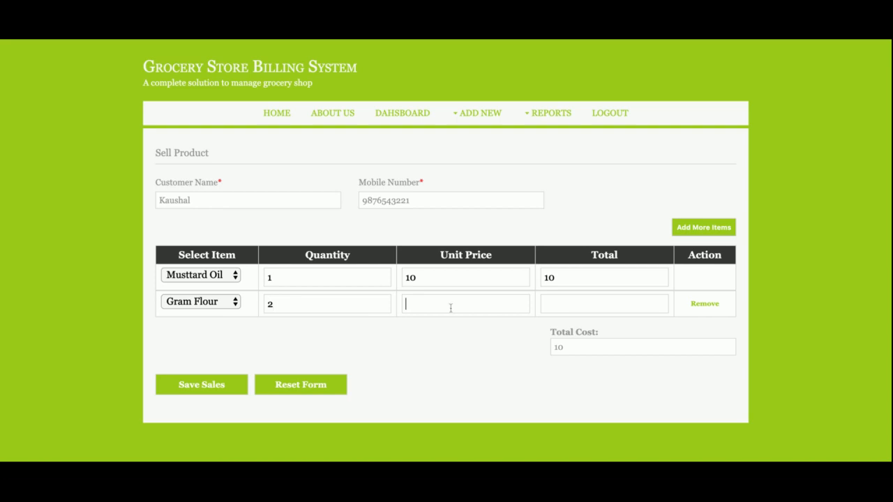
type("20")
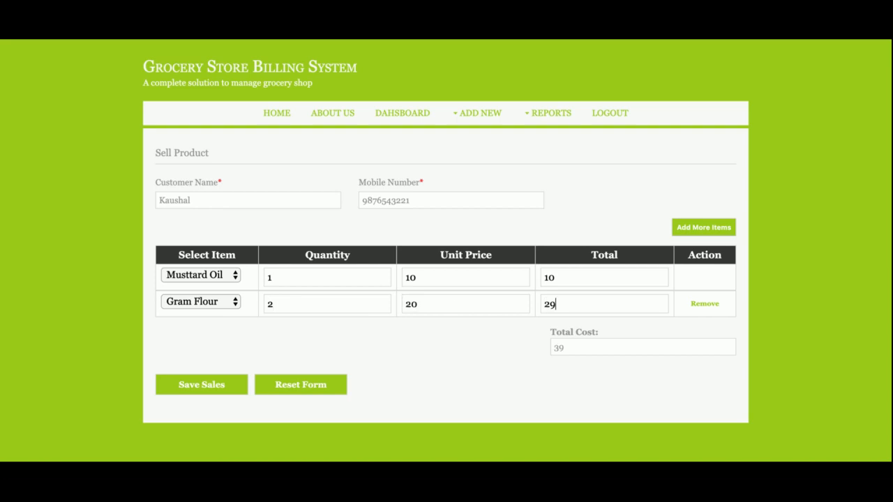
type("20")
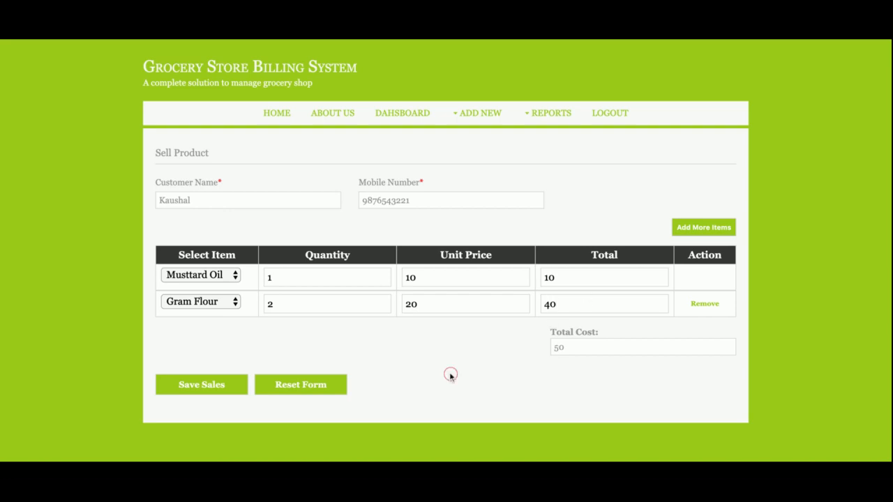
Add a third item row: Biscuits, quantity 4 at unit price 10, total 40.
left_click(703, 227)
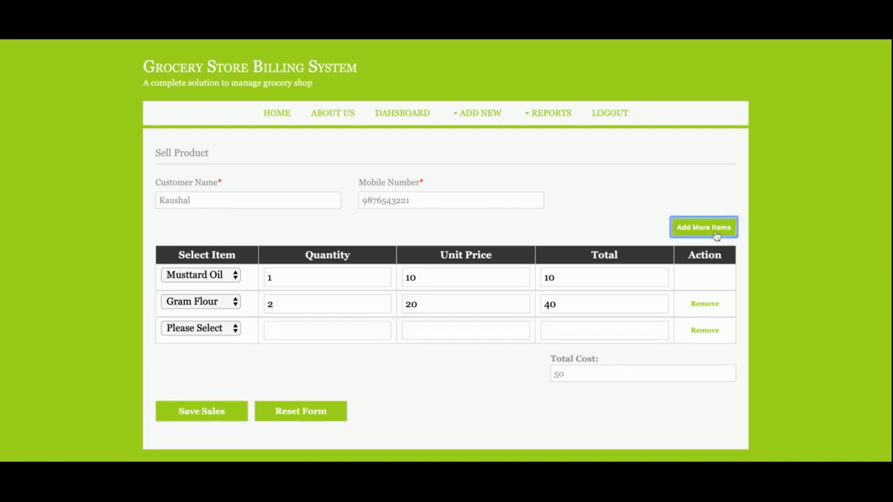
mouse_move(192, 348)
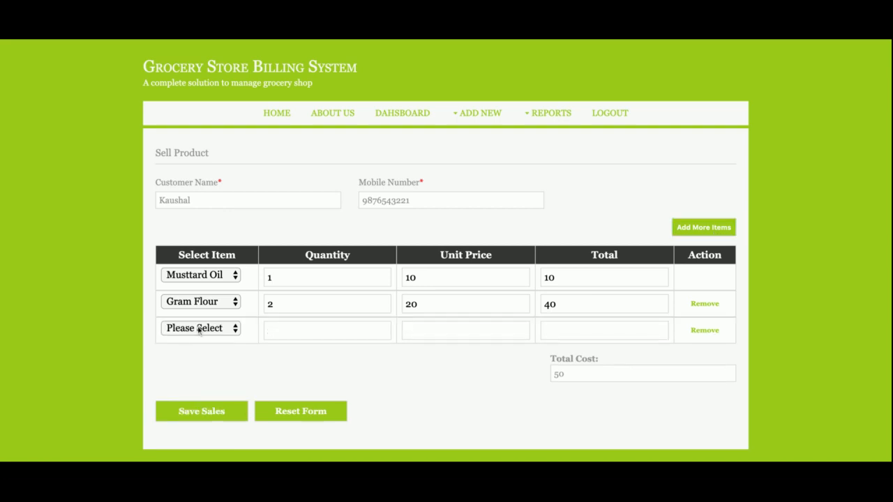
type("4")
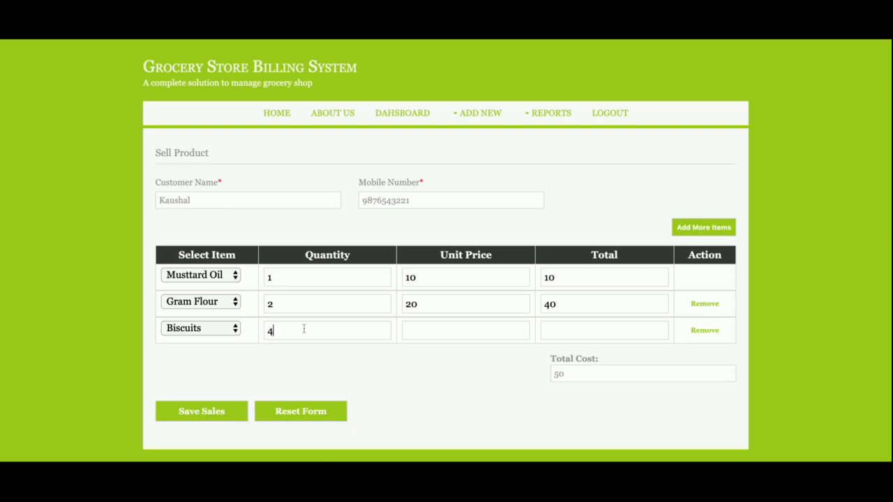
left_click(465, 330)
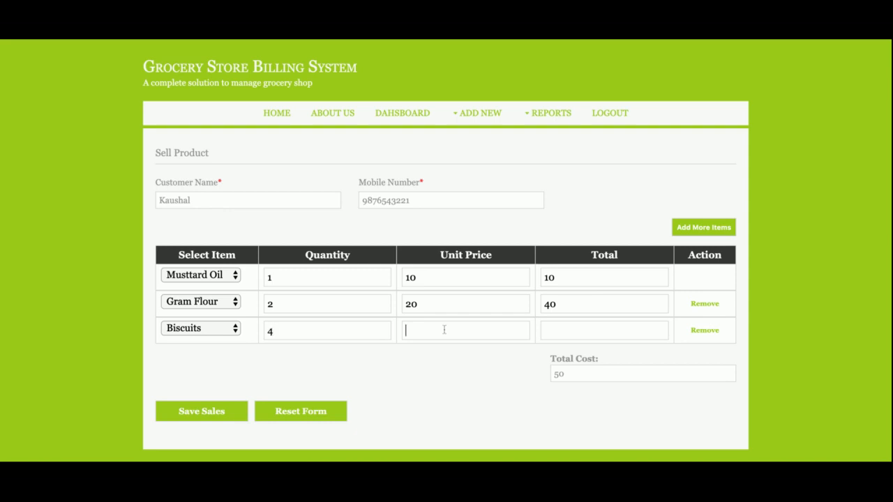
type("10")
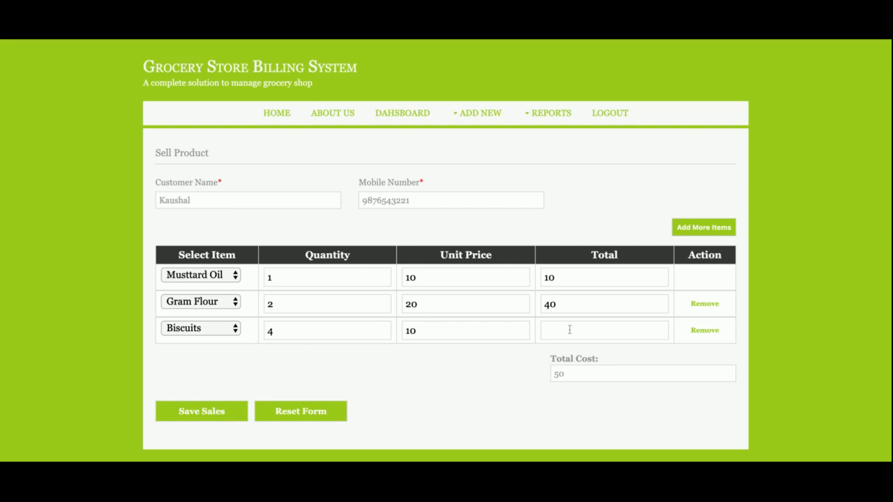
type("40")
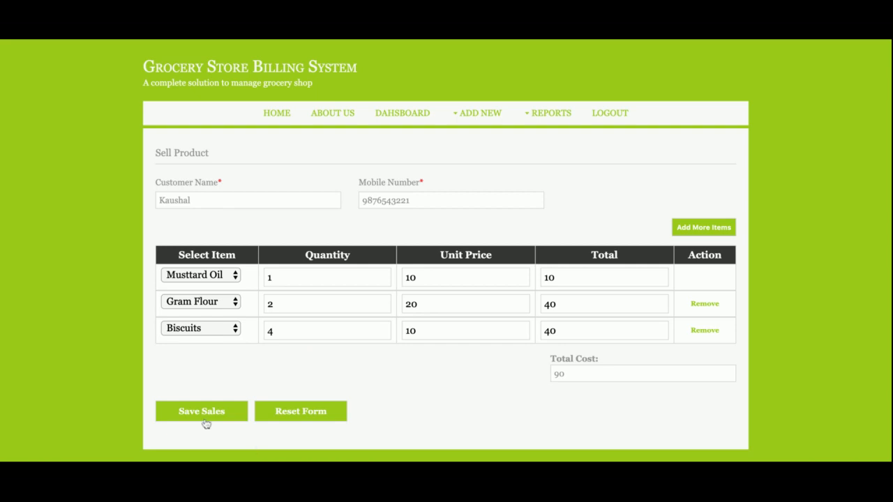
mouse_move(207, 385)
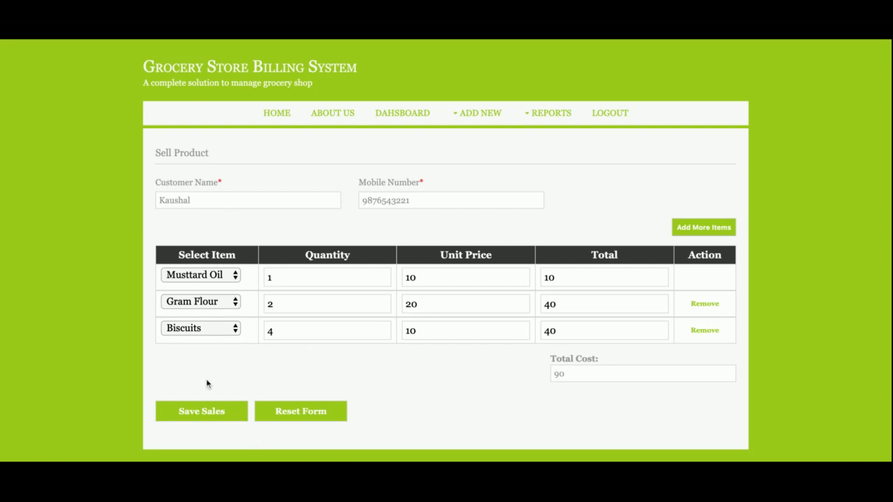
mouse_move(98, 374)
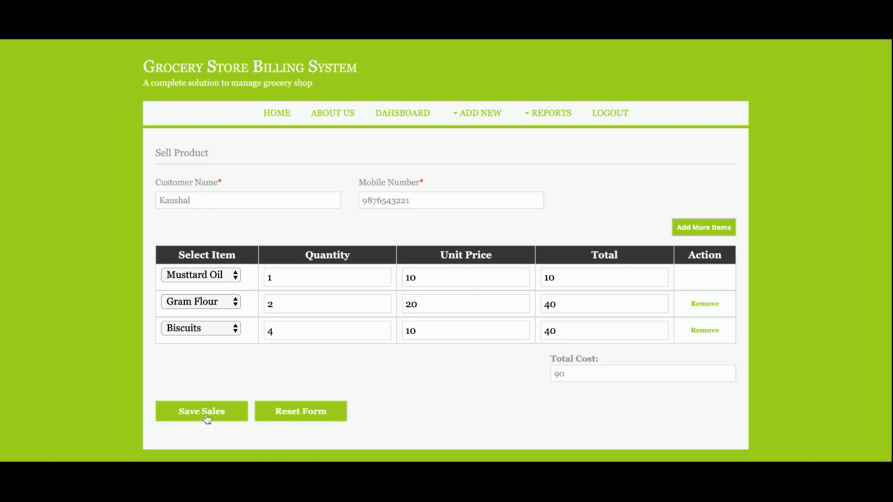
Save Kaushal's sale to generate the ₹90 receipt, then view the Product Report.
left_click(201, 411)
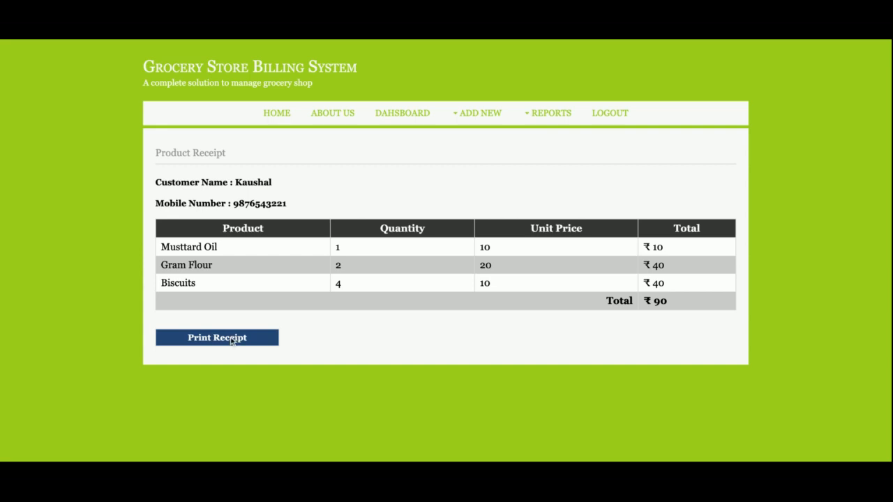
mouse_move(889, 355)
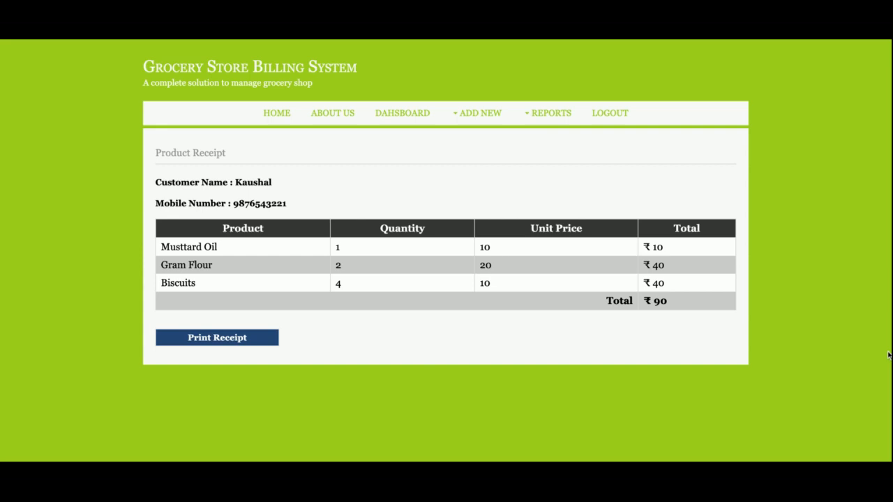
left_click(551, 113)
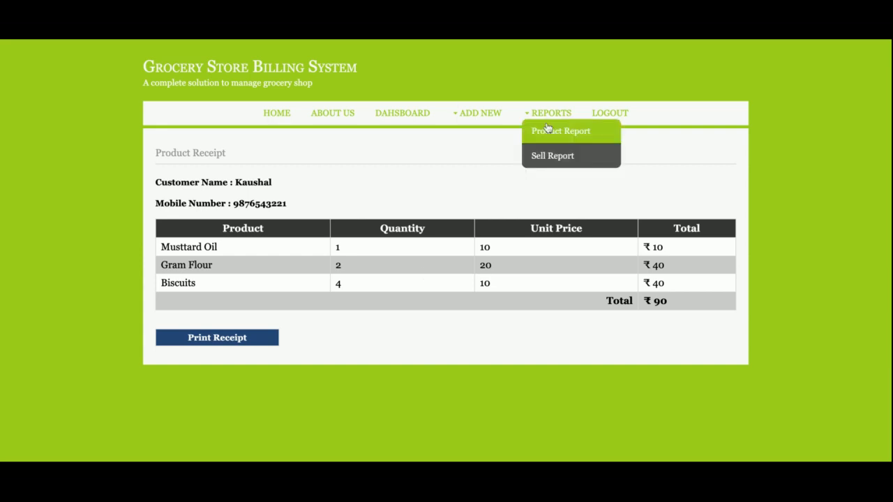
left_click(560, 131)
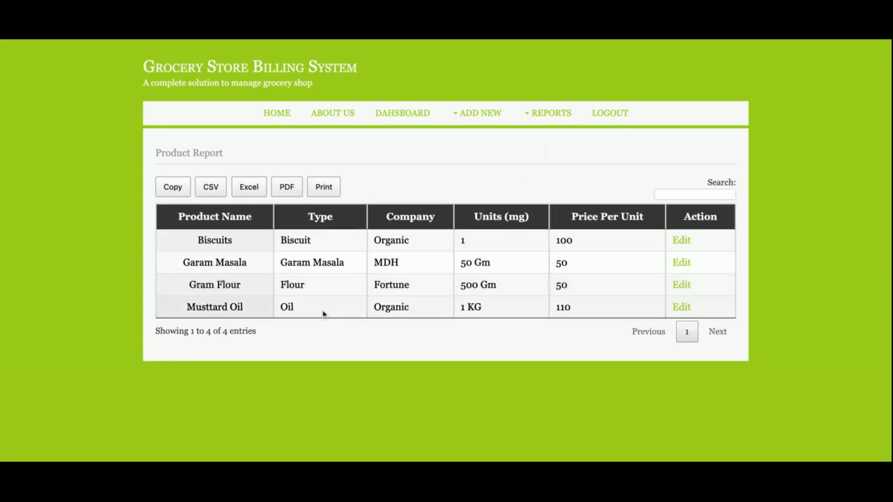
left_click(477, 113)
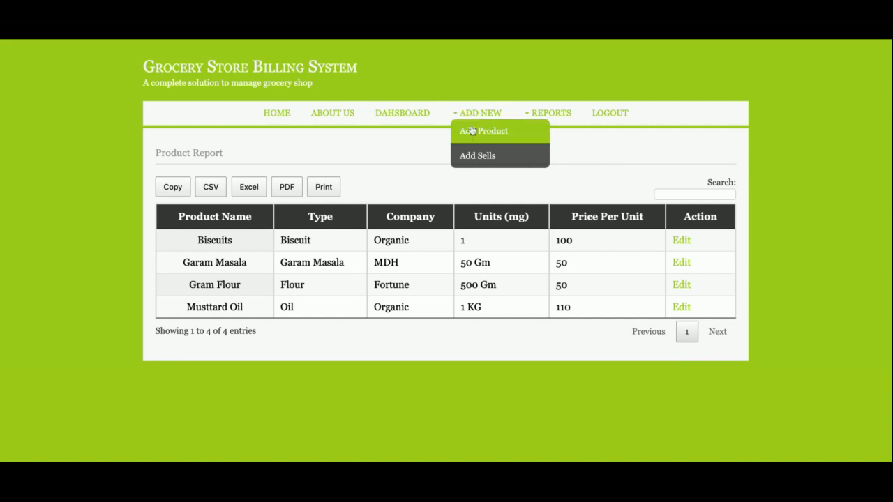
left_click(483, 131)
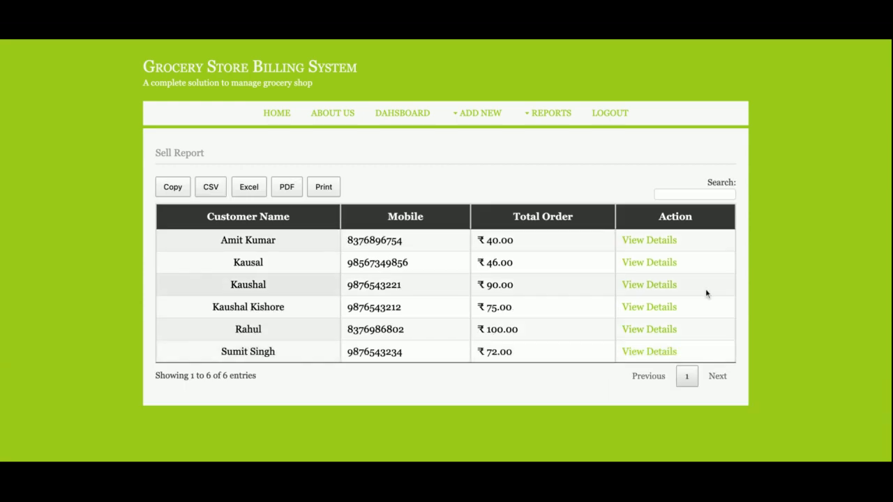
mouse_move(649, 307)
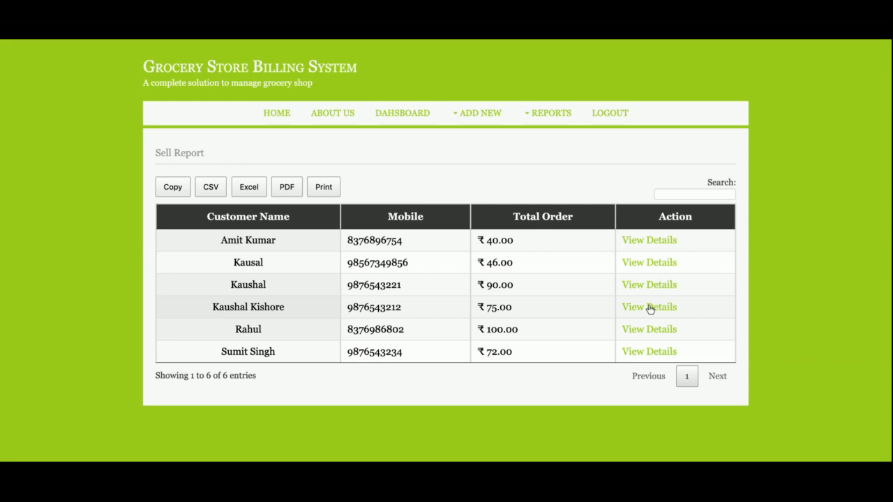
left_click(648, 307)
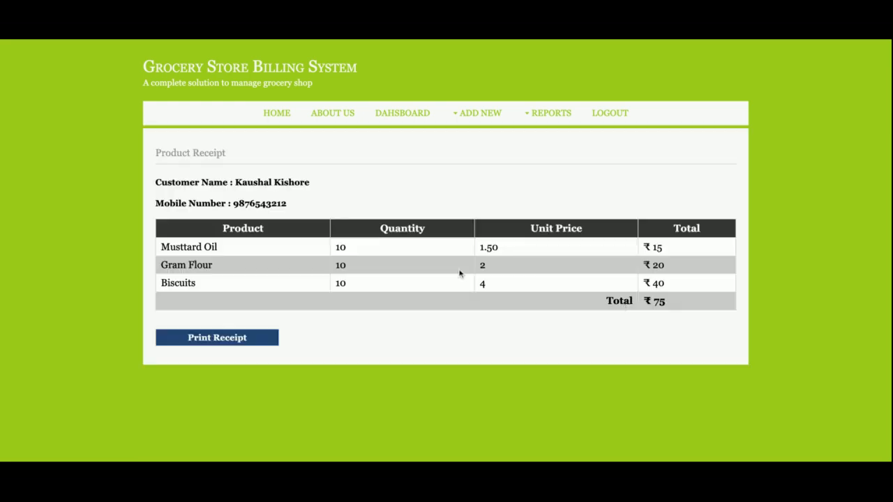
mouse_move(3, 235)
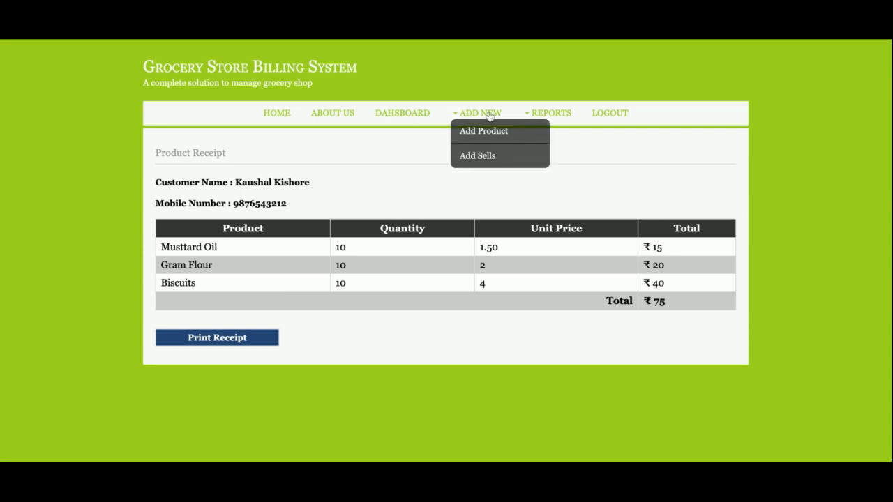
Go to the dashboard, log out, log back in as admin, then log out again.
left_click(483, 131)
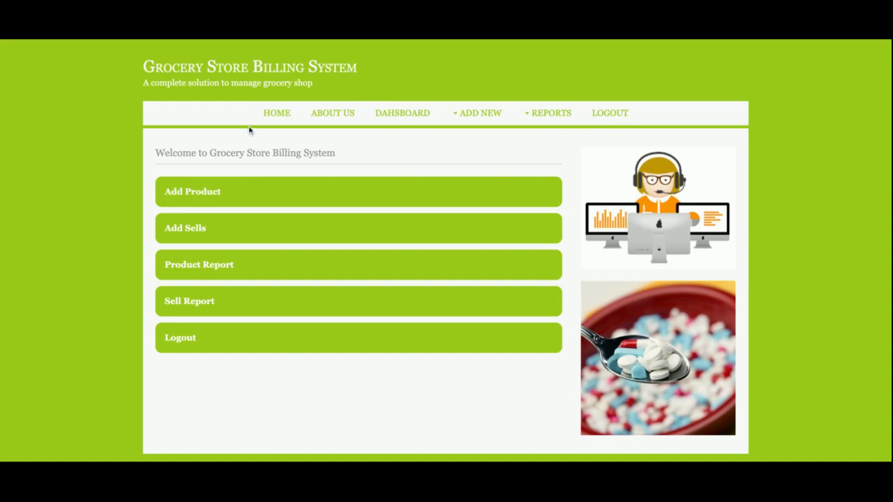
mouse_move(748, 196)
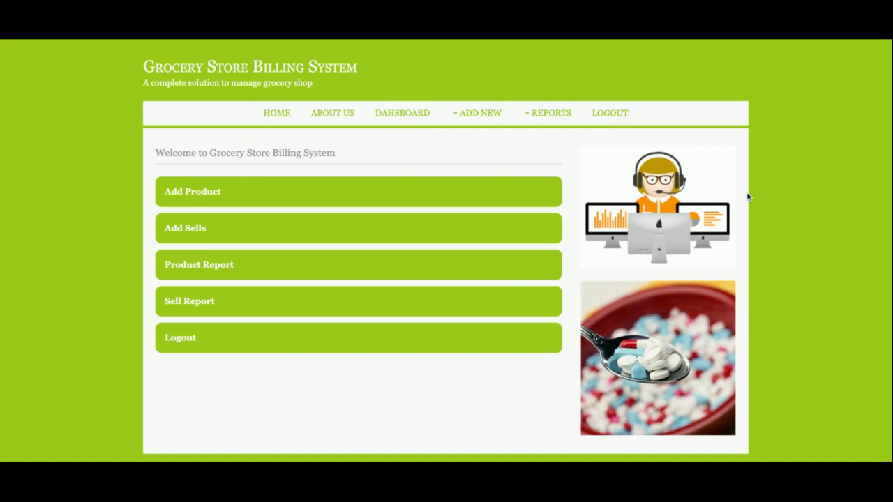
mouse_move(609, 113)
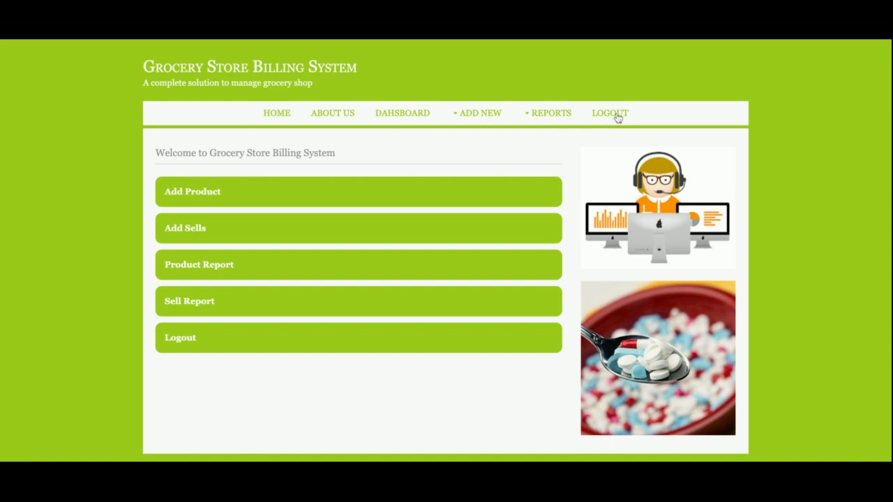
left_click(609, 113)
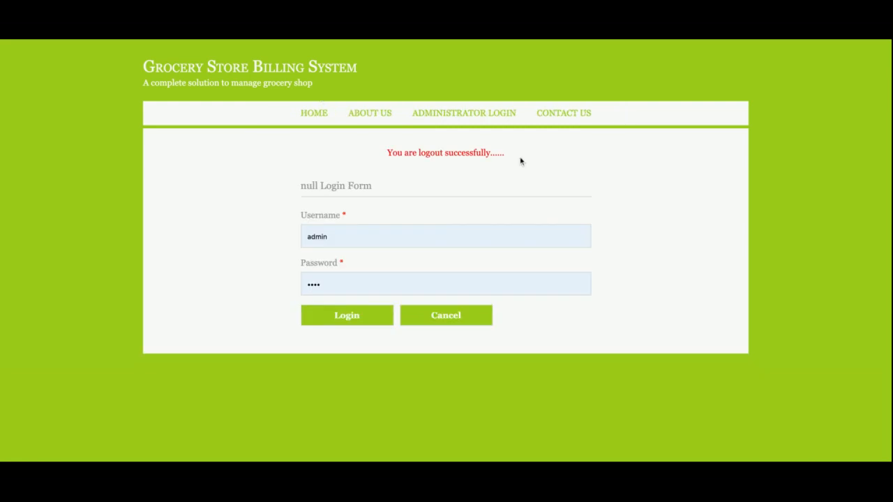
left_click(347, 315)
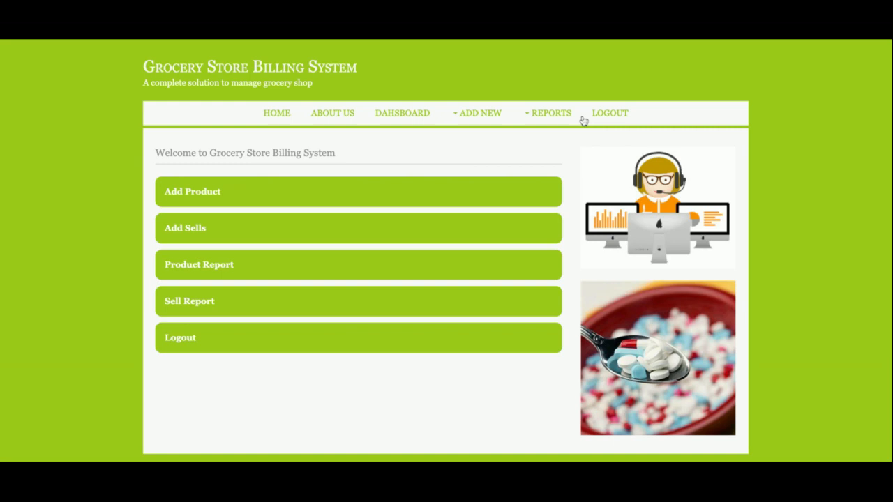
left_click(610, 113)
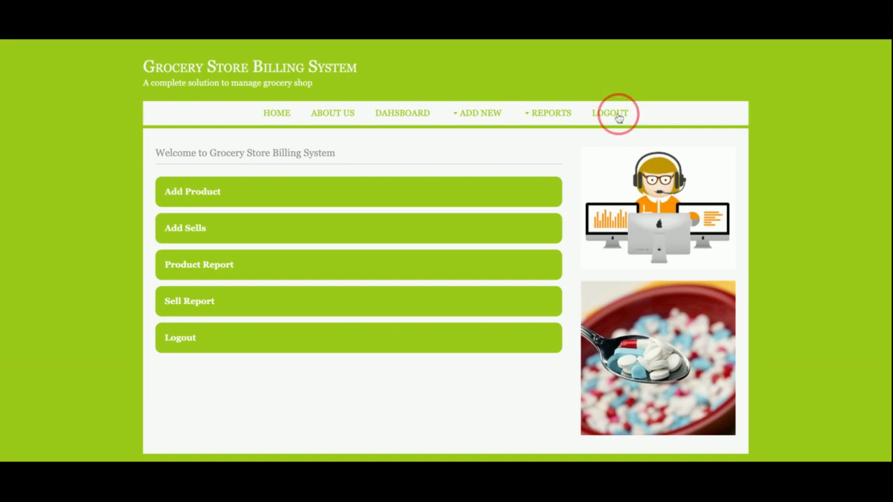
left_click(610, 113)
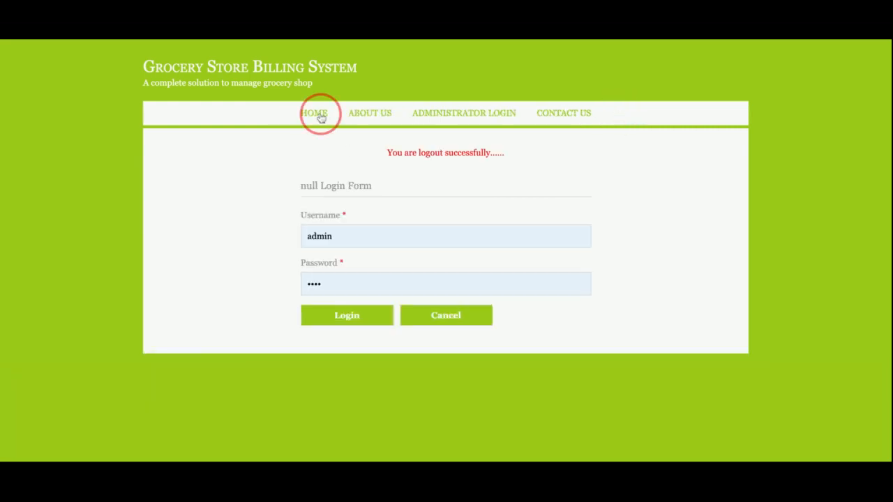
Return to the public home page with the organic grocery banner via HOME.
left_click(314, 113)
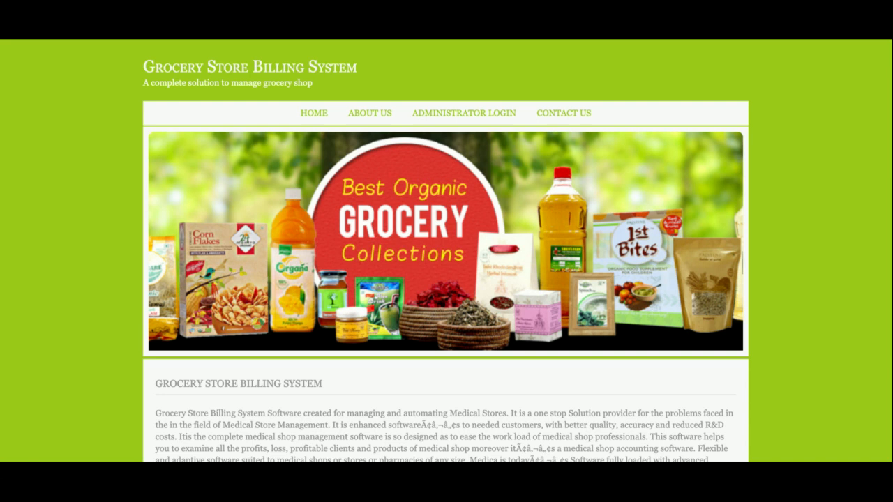
mouse_move(664, 118)
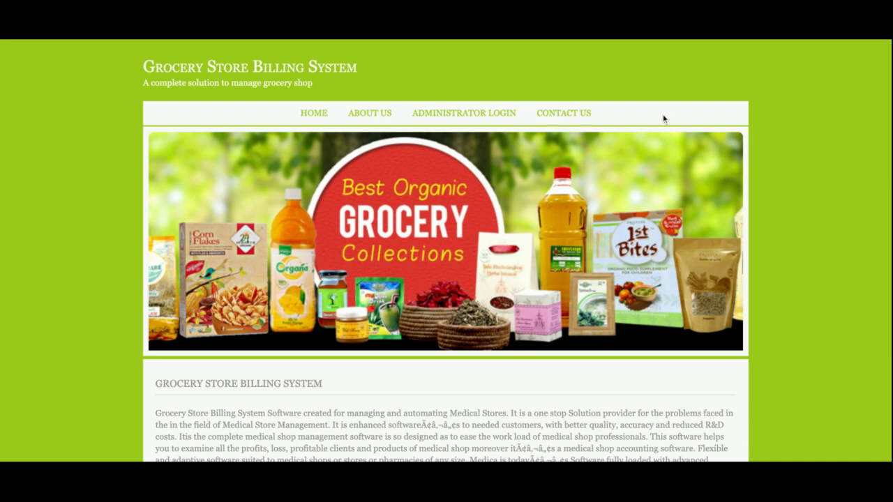